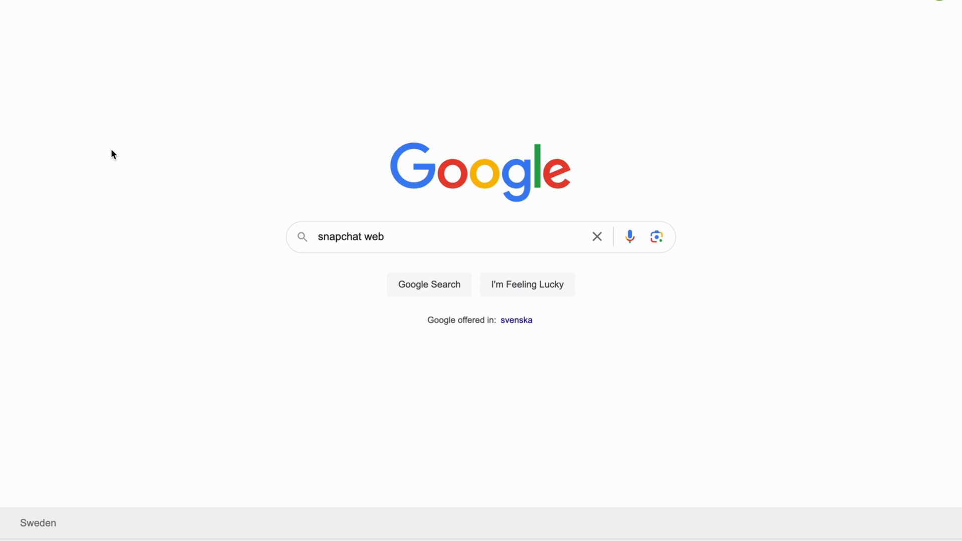
mouse_move(176, 223)
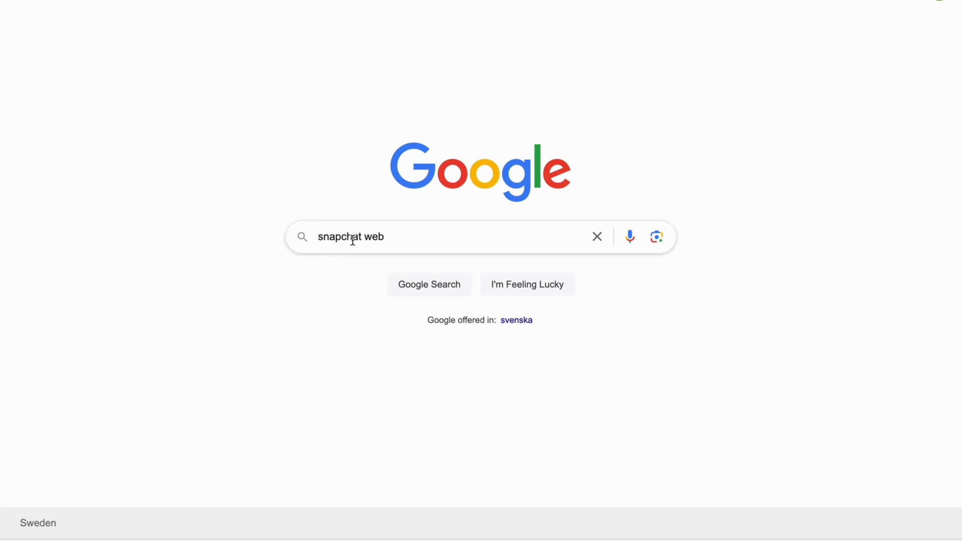
Run the Google search for 'snapchat web'
left_click(429, 283)
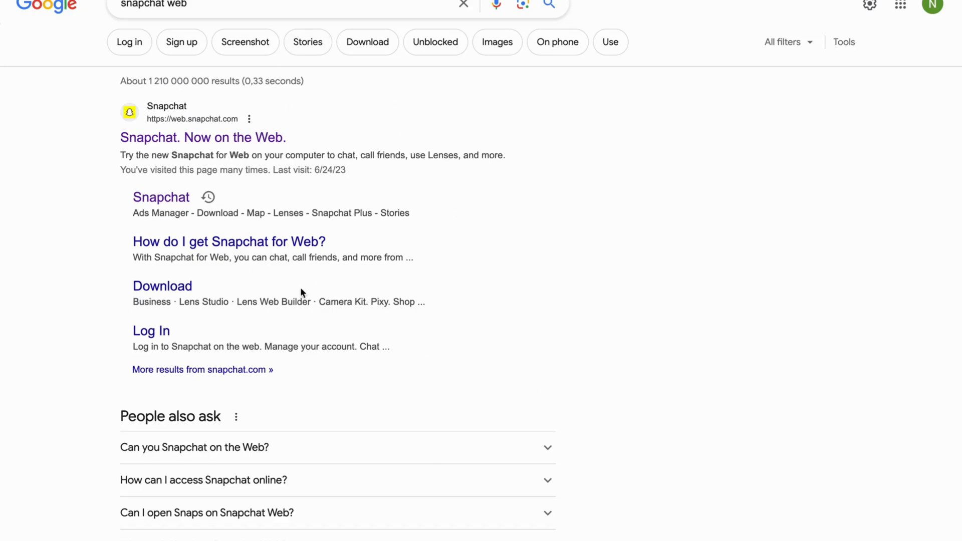
mouse_move(518, 322)
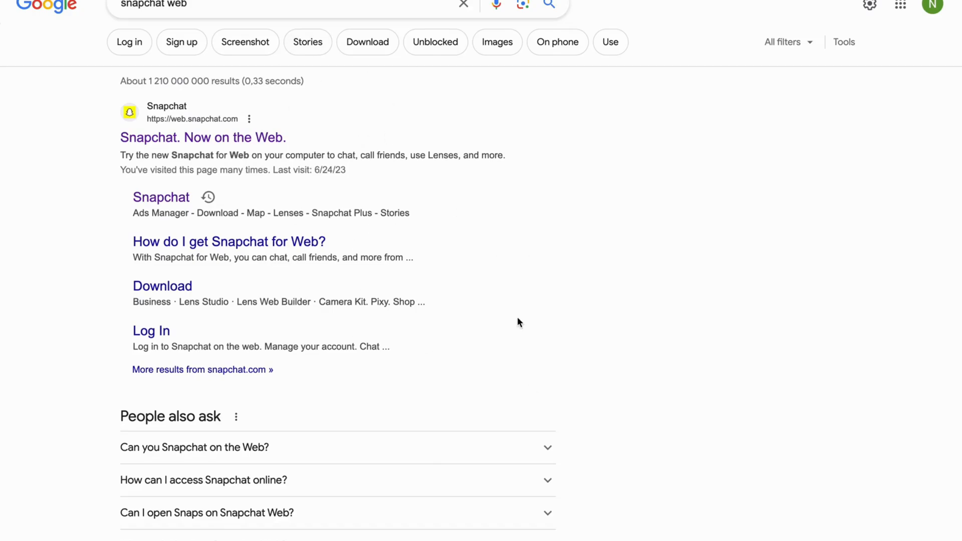
mouse_move(183, 141)
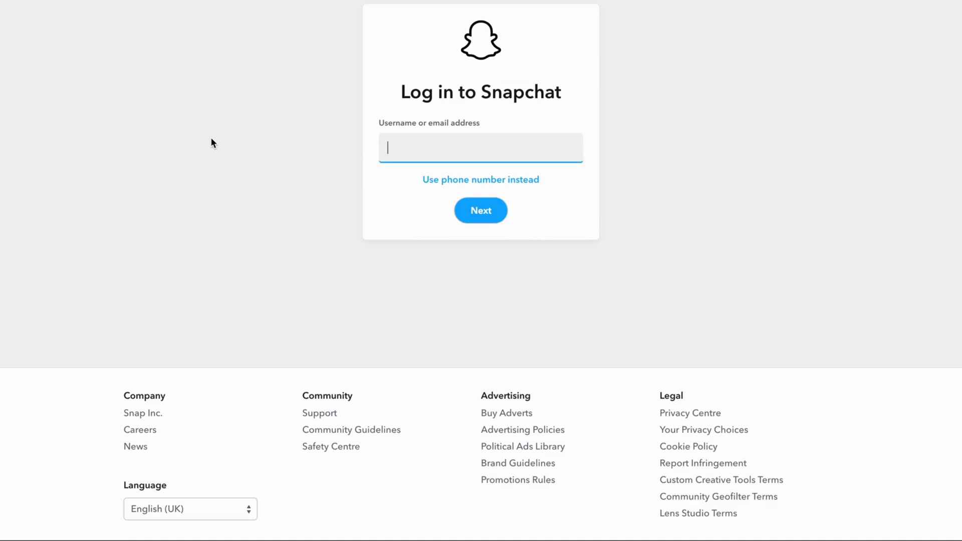
mouse_move(515, 95)
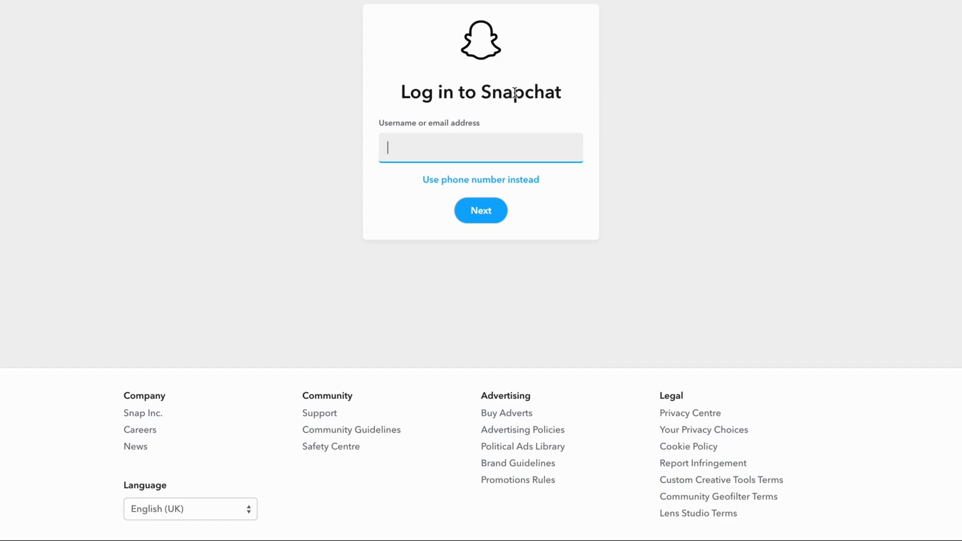
mouse_move(600, 148)
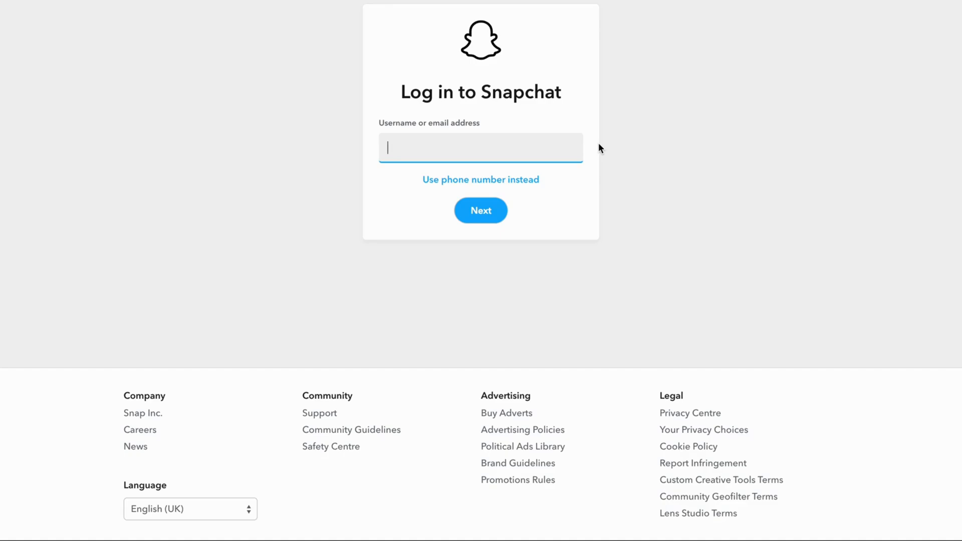
mouse_move(507, 194)
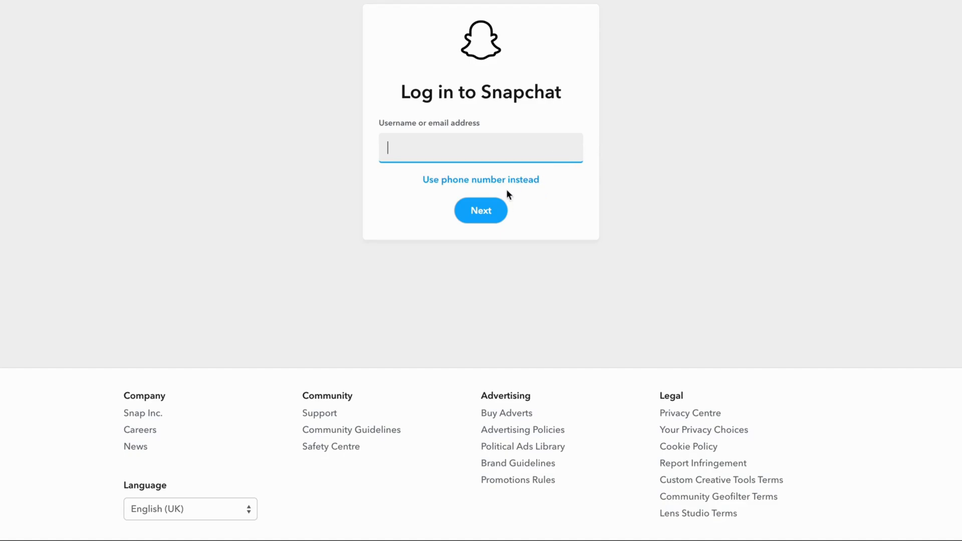
mouse_move(514, 179)
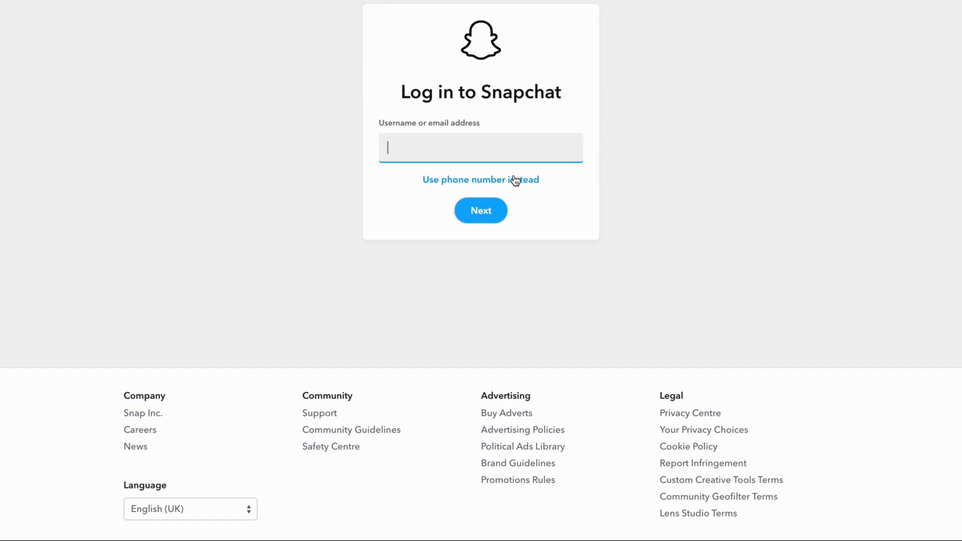
mouse_move(582, 201)
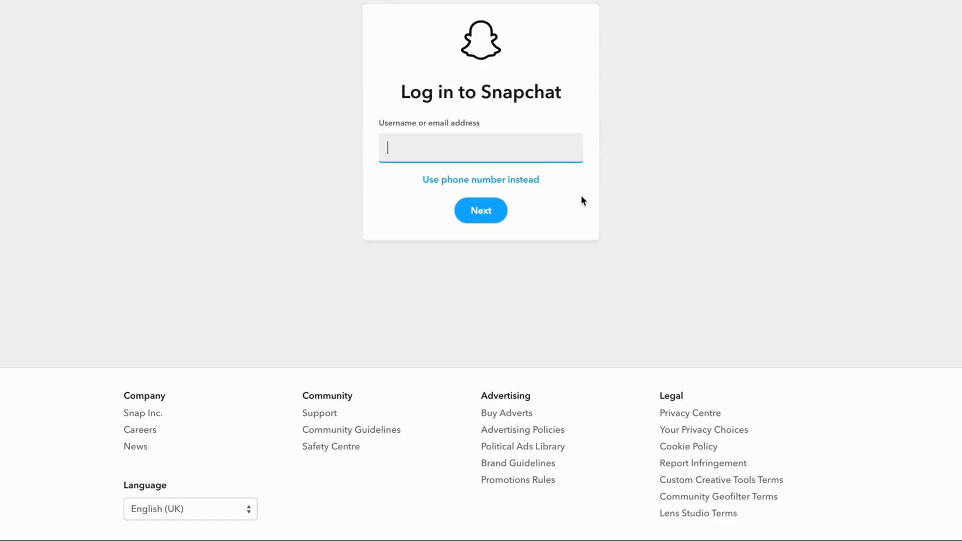
mouse_move(563, 141)
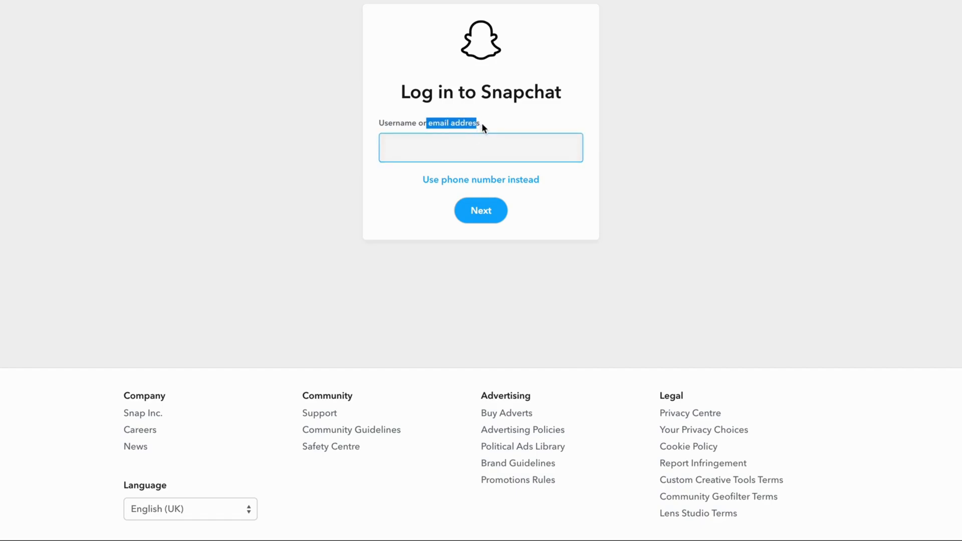
left_click(480, 147)
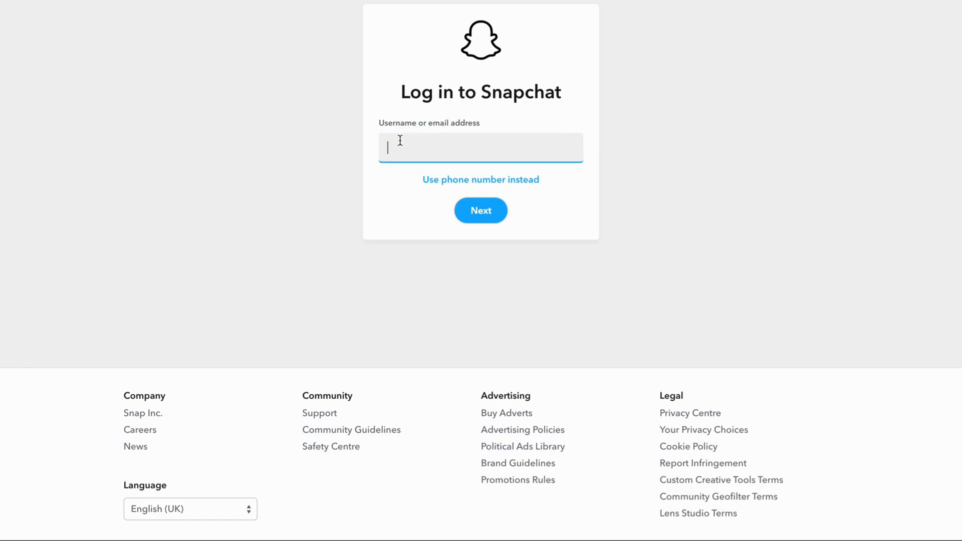
double_click(436, 122)
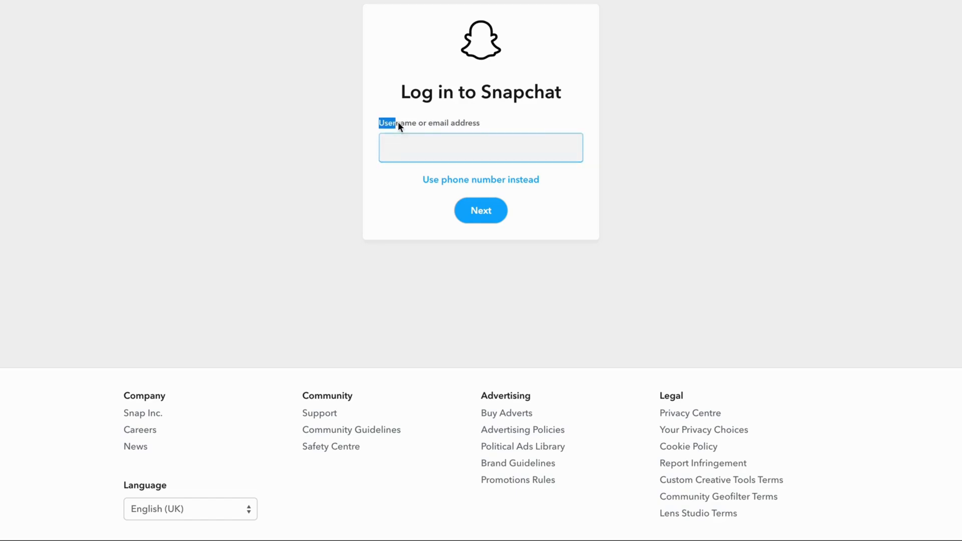
left_click(480, 147)
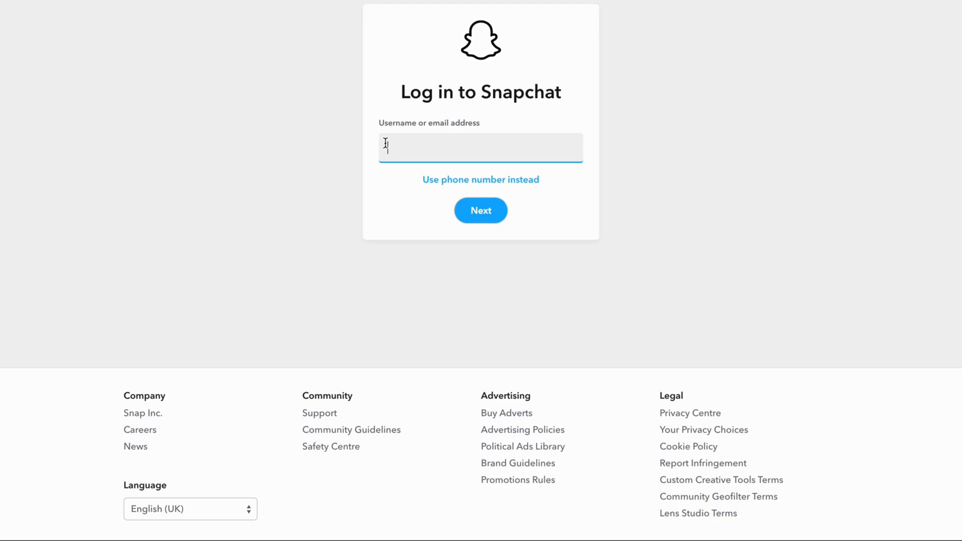
type("yvideos")
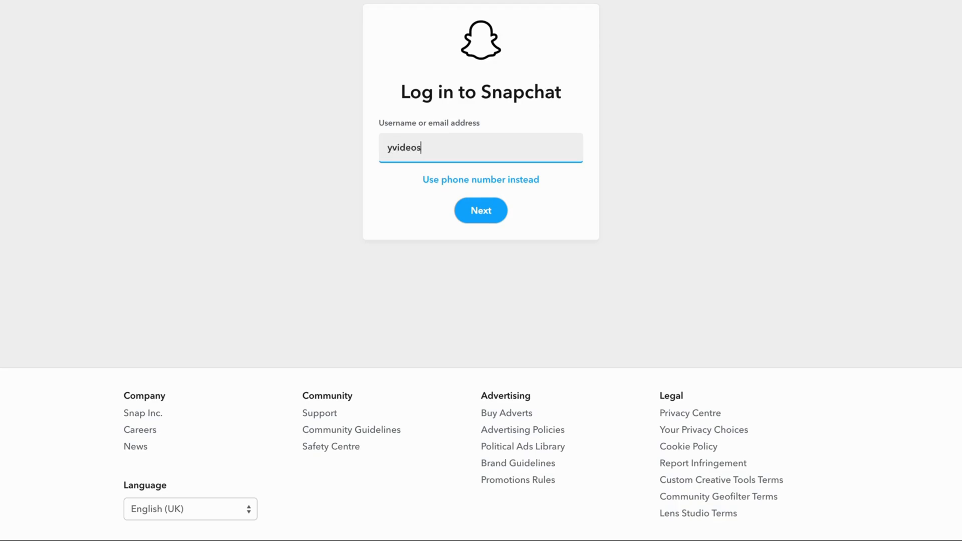
type("2023")
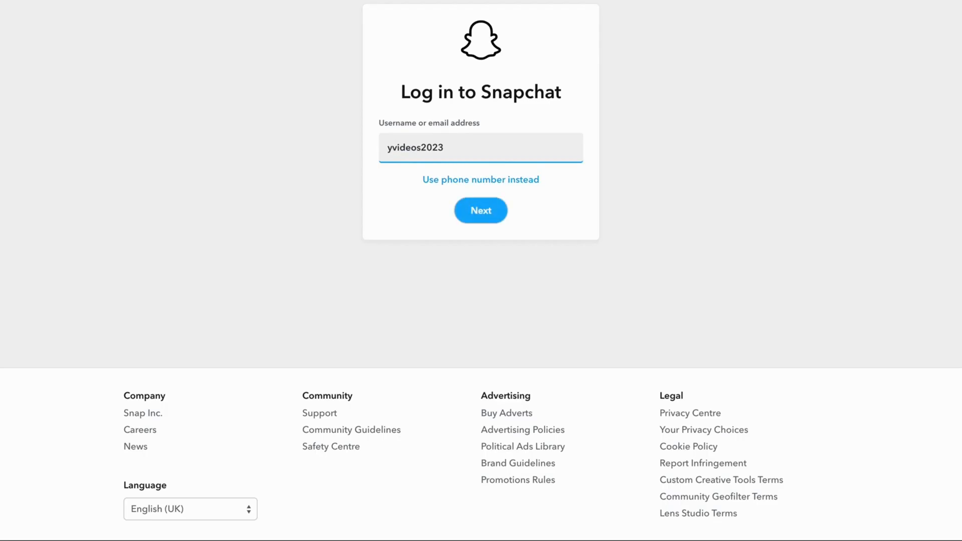
left_click(480, 211)
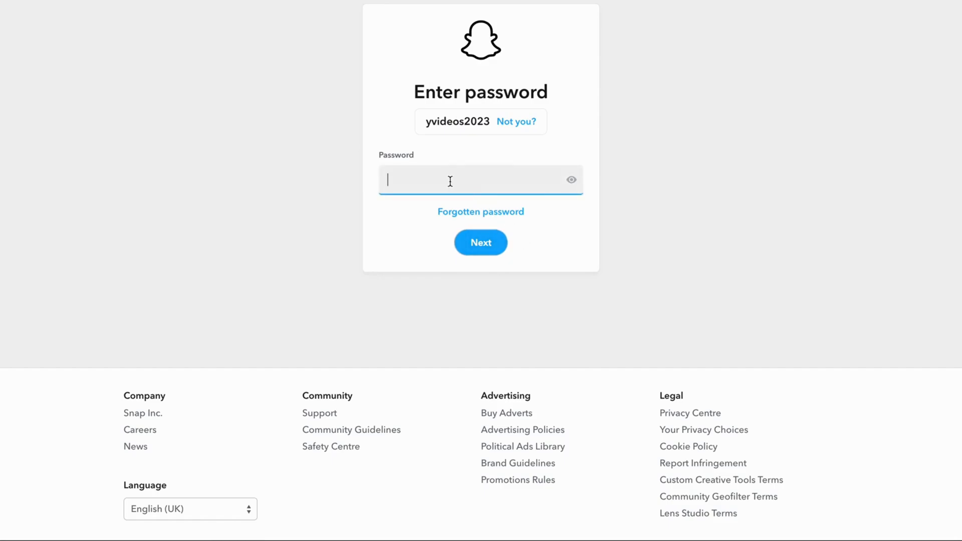
Paste the copied password and submit it to reach the Welcome screen
right_click(450, 180)
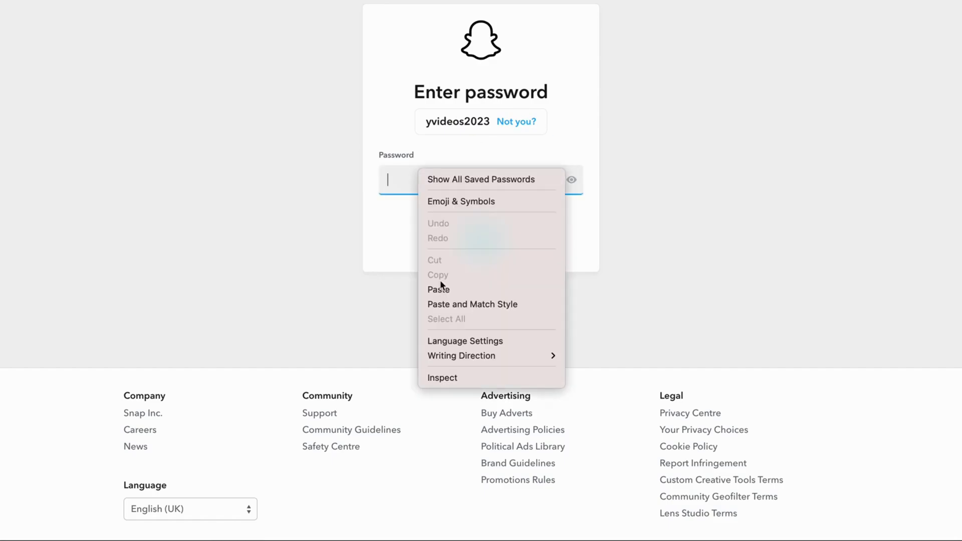
left_click(439, 288)
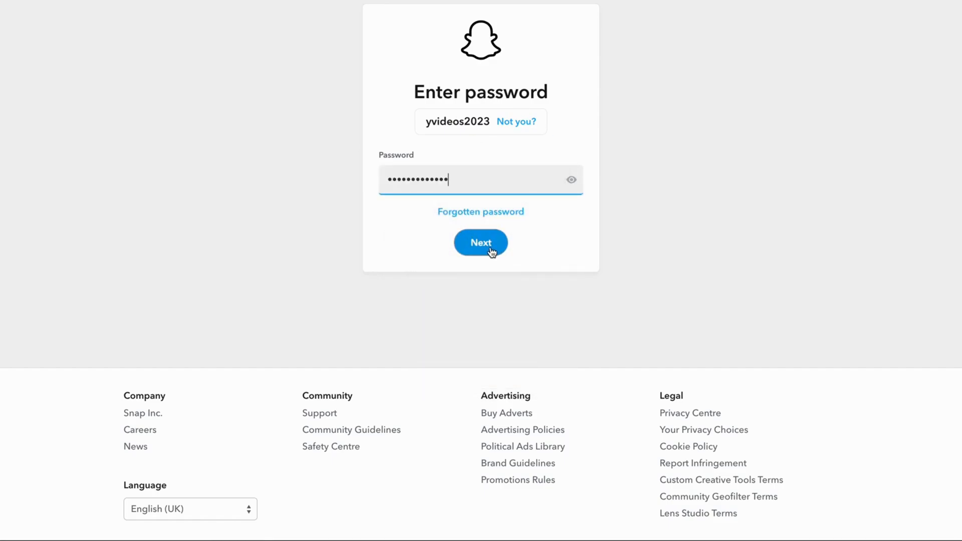
left_click(481, 242)
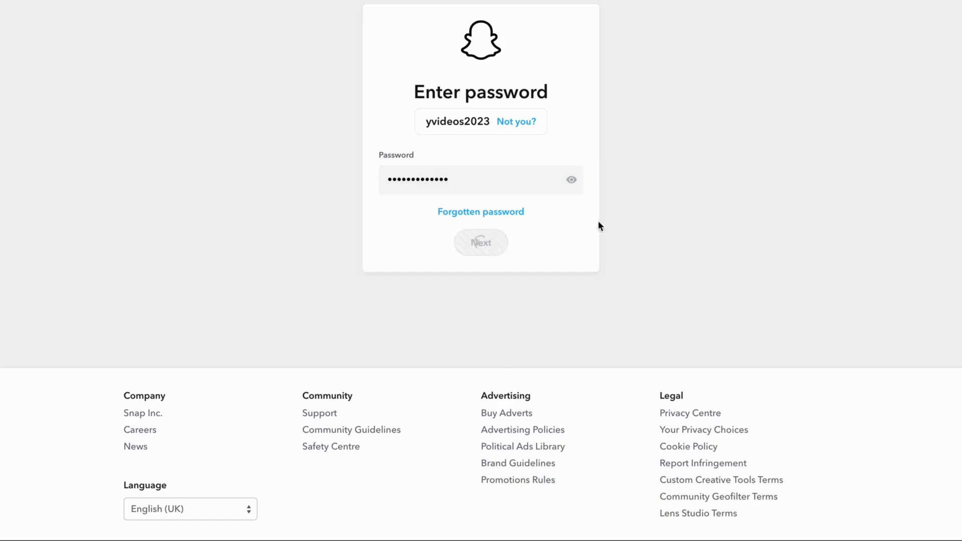
left_click(481, 243)
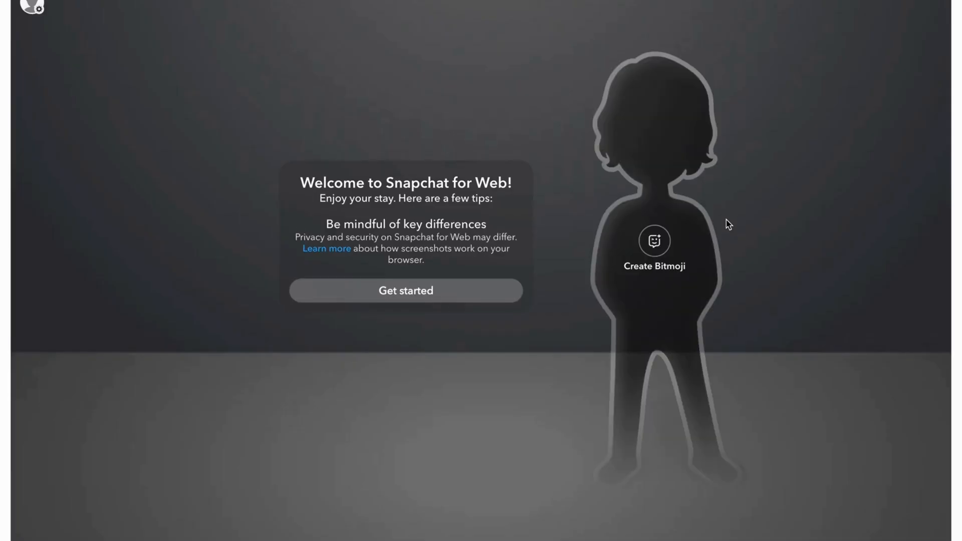
mouse_move(557, 250)
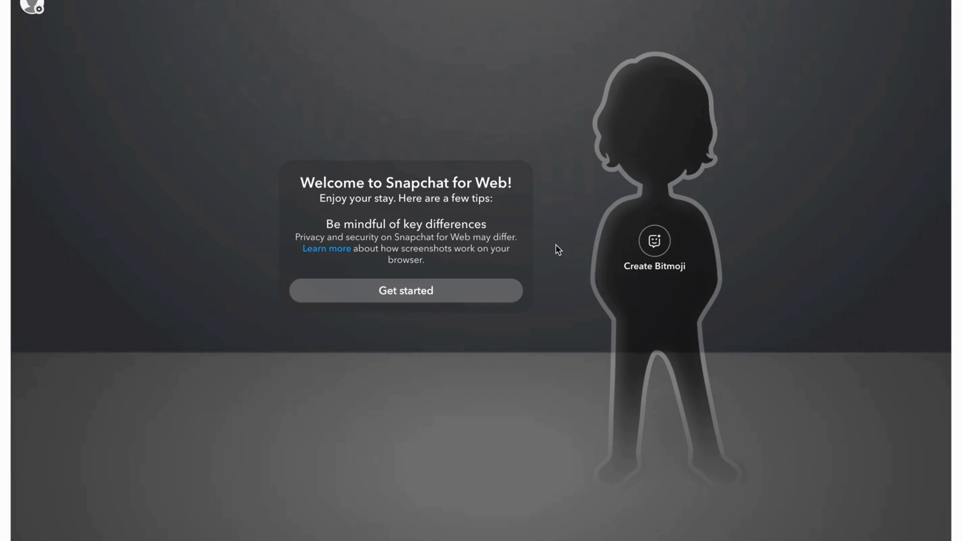